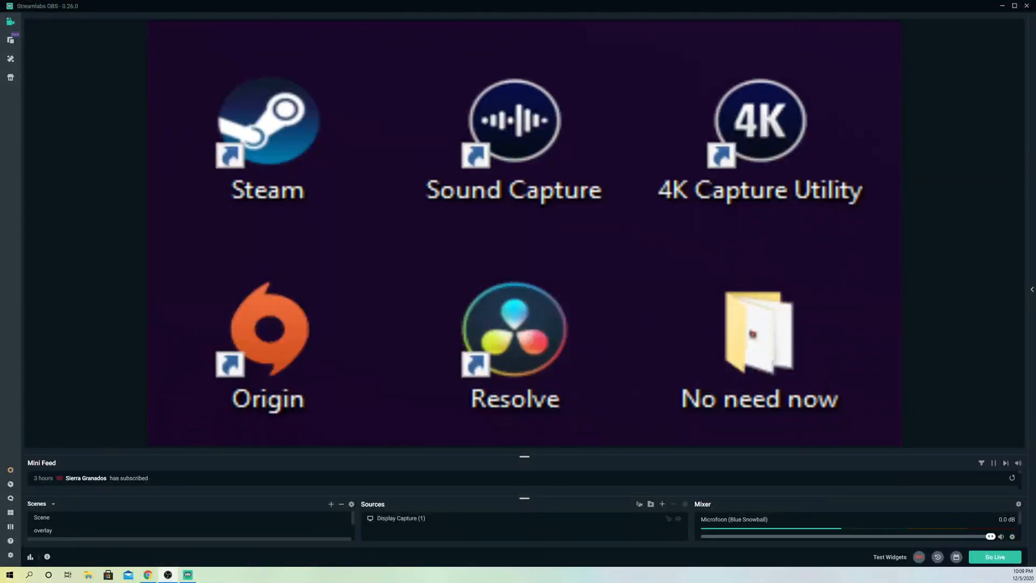
Reset the Display Capture source's transform so the full desktop shows at original size
click(400, 518)
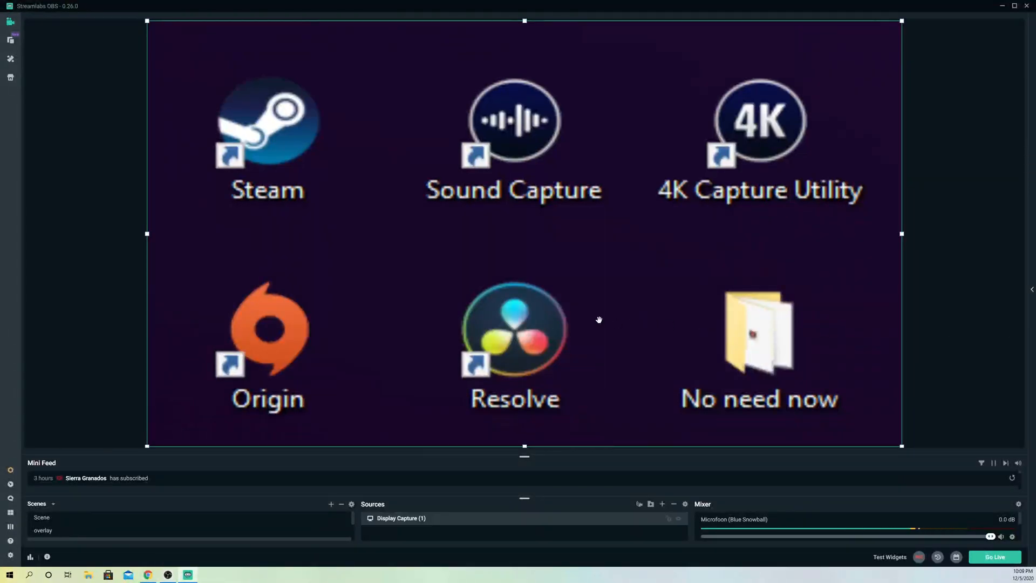
mouse_move(417, 227)
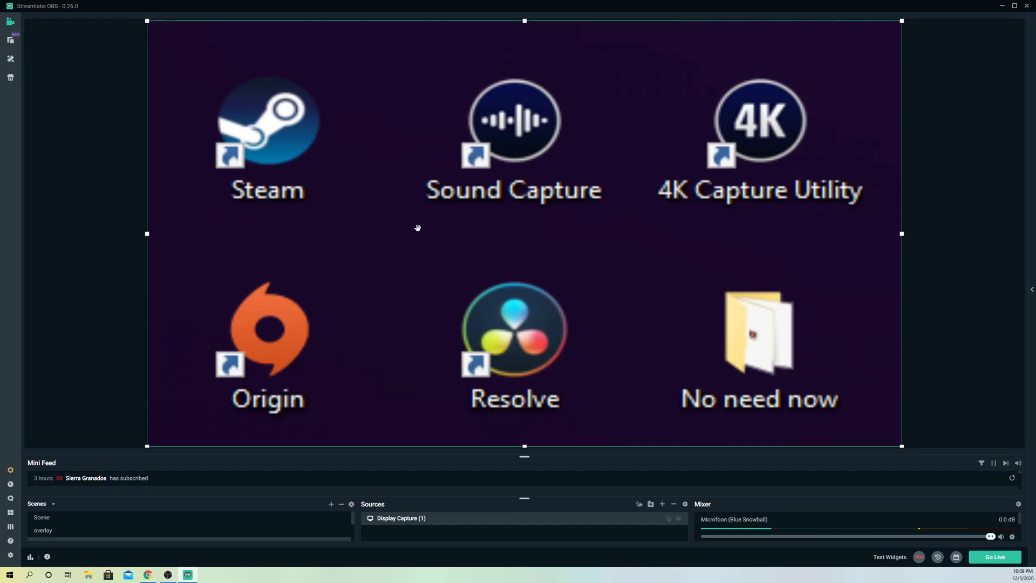
mouse_move(358, 131)
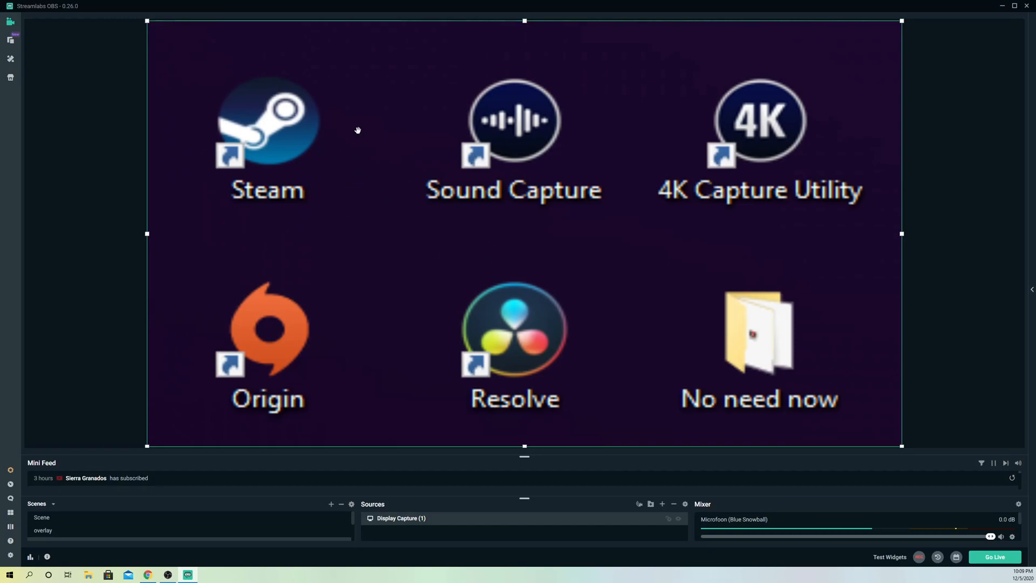
mouse_move(391, 196)
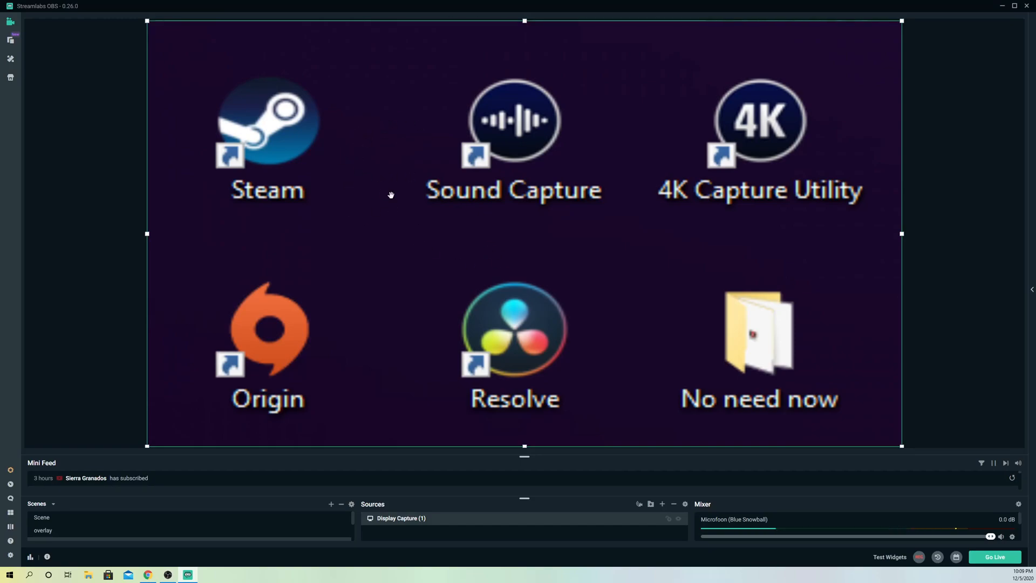
mouse_move(333, 124)
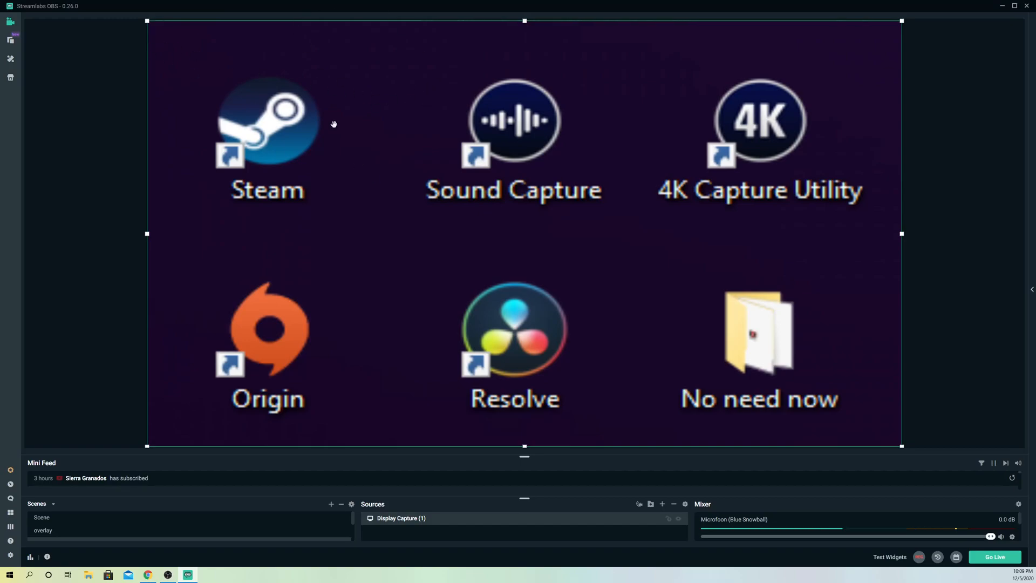
mouse_move(385, 246)
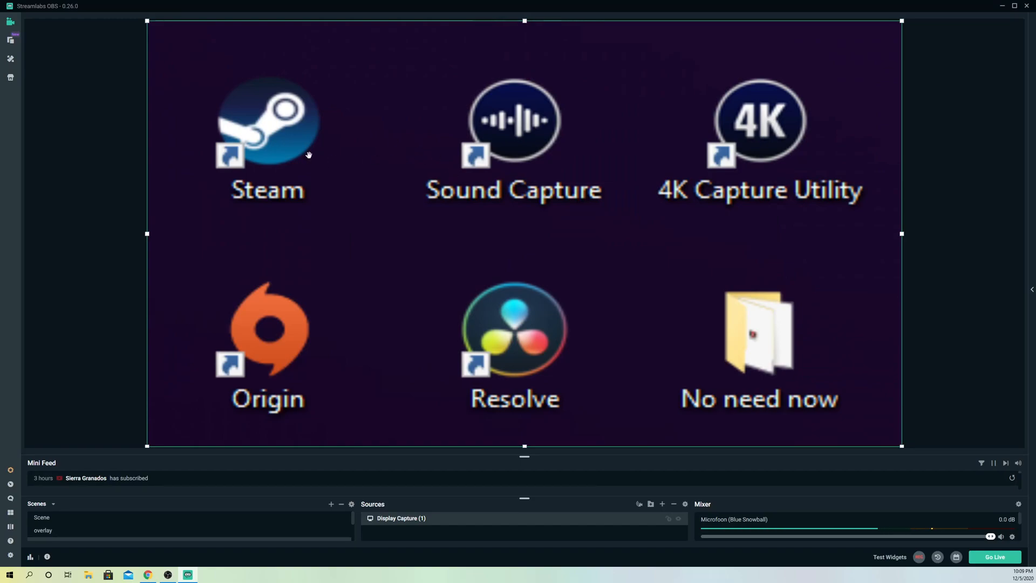
mouse_move(363, 234)
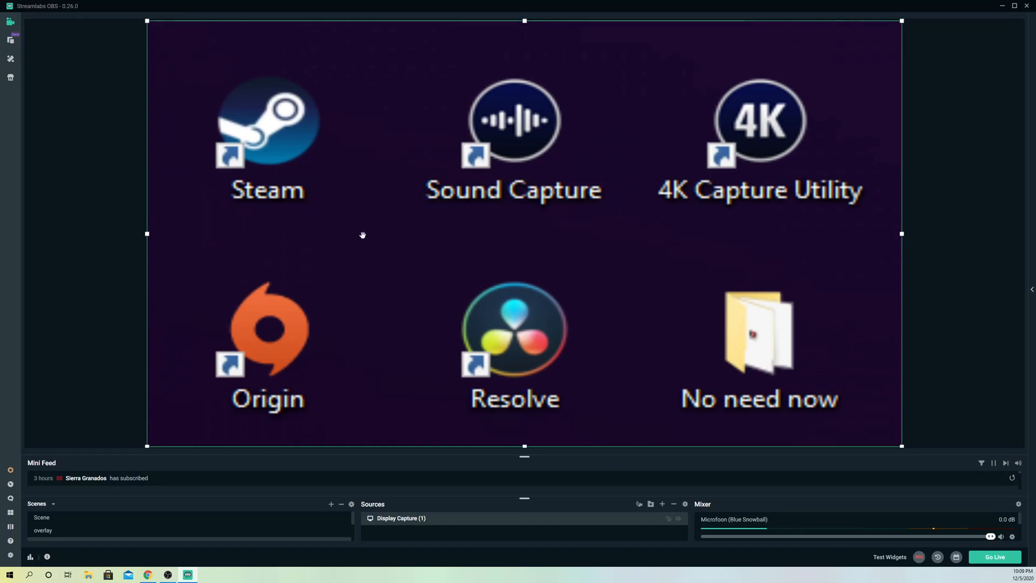
right_click(363, 237)
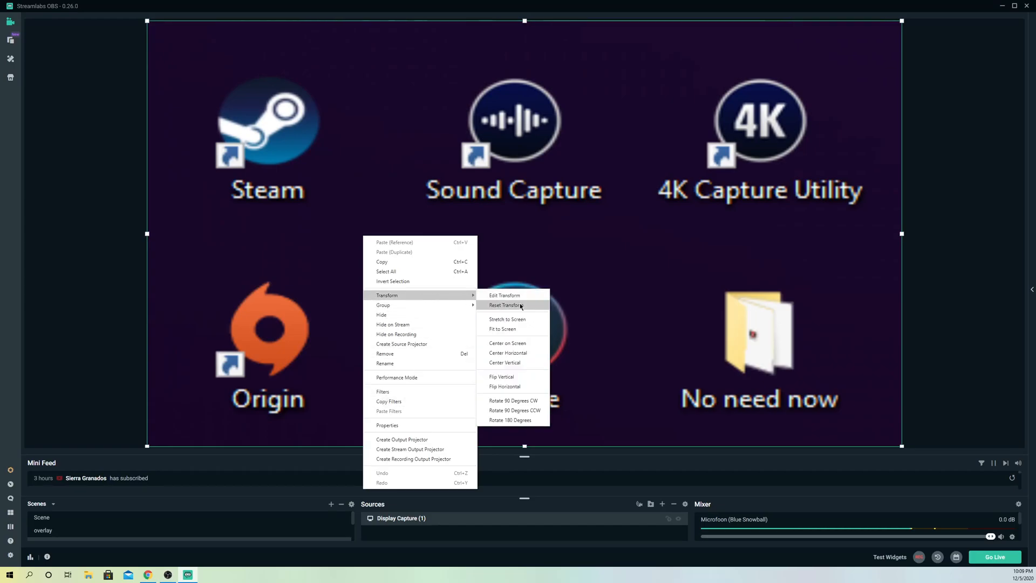
click(508, 304)
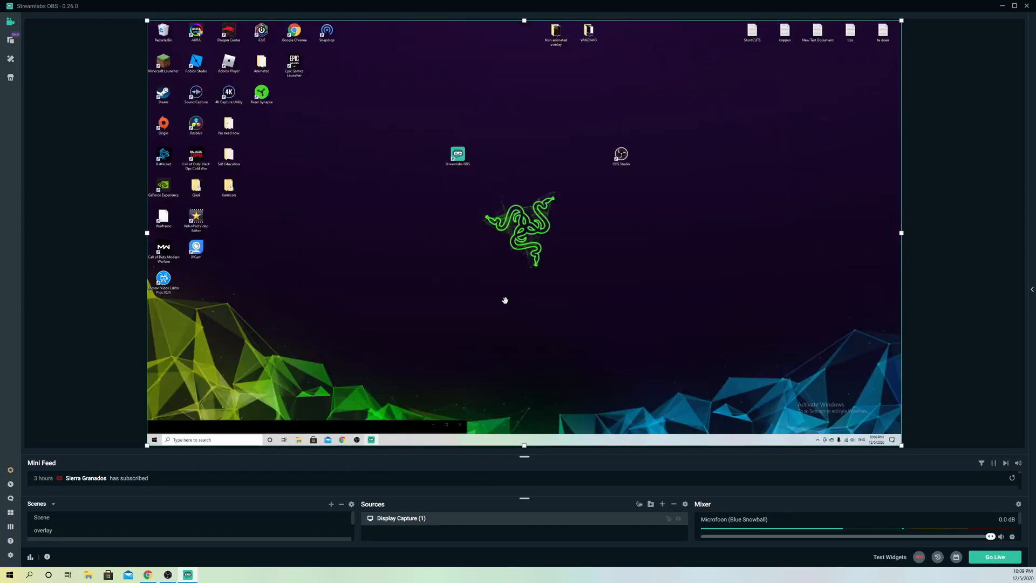
mouse_move(211, 147)
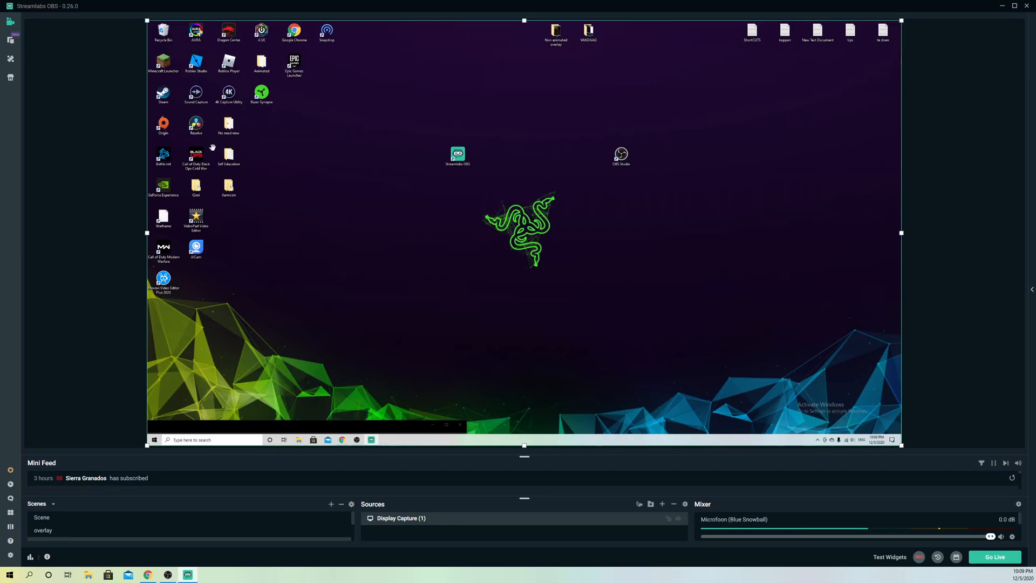
mouse_move(655, 202)
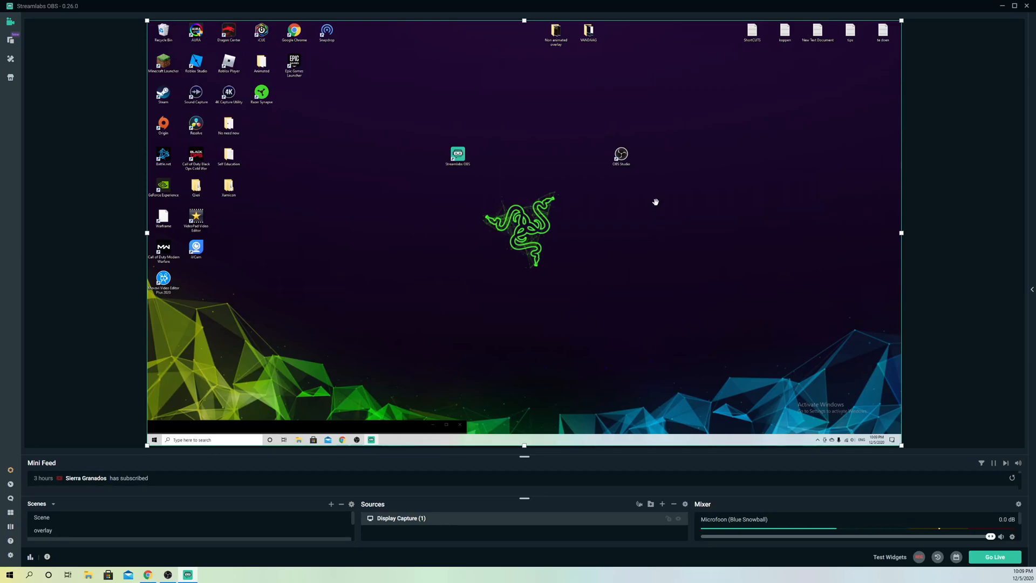
right_click(653, 202)
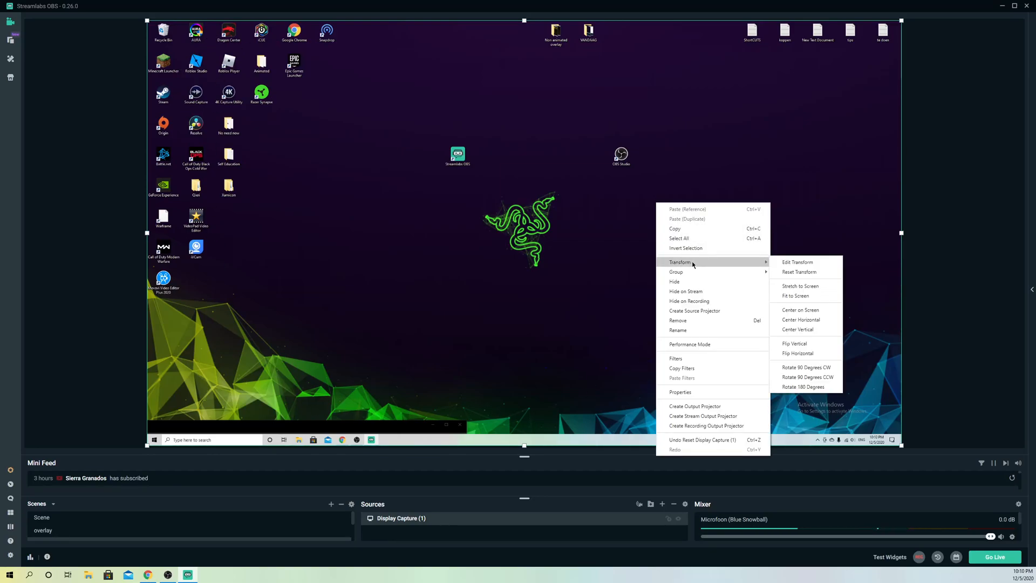
click(784, 290)
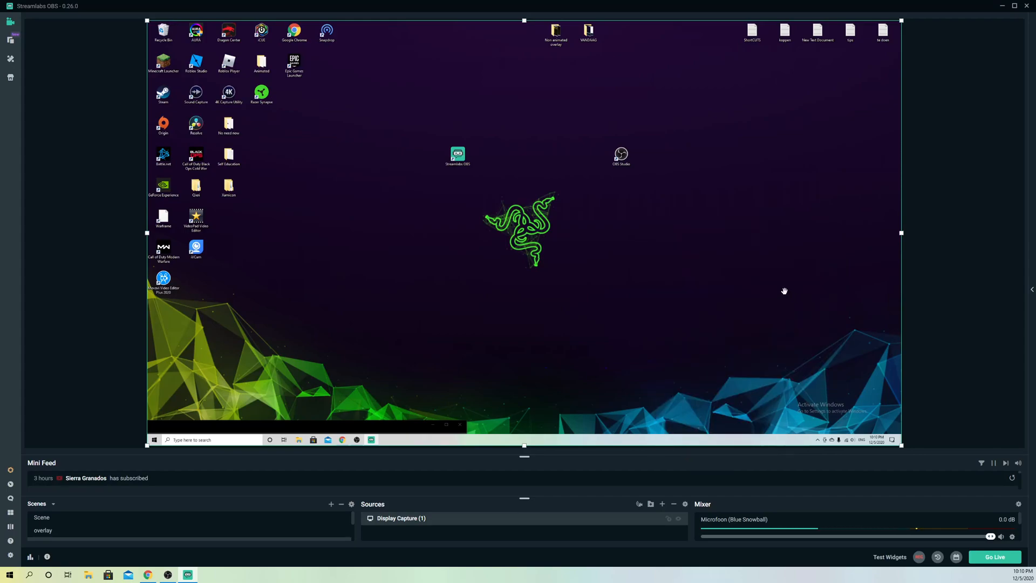
right_click(785, 291)
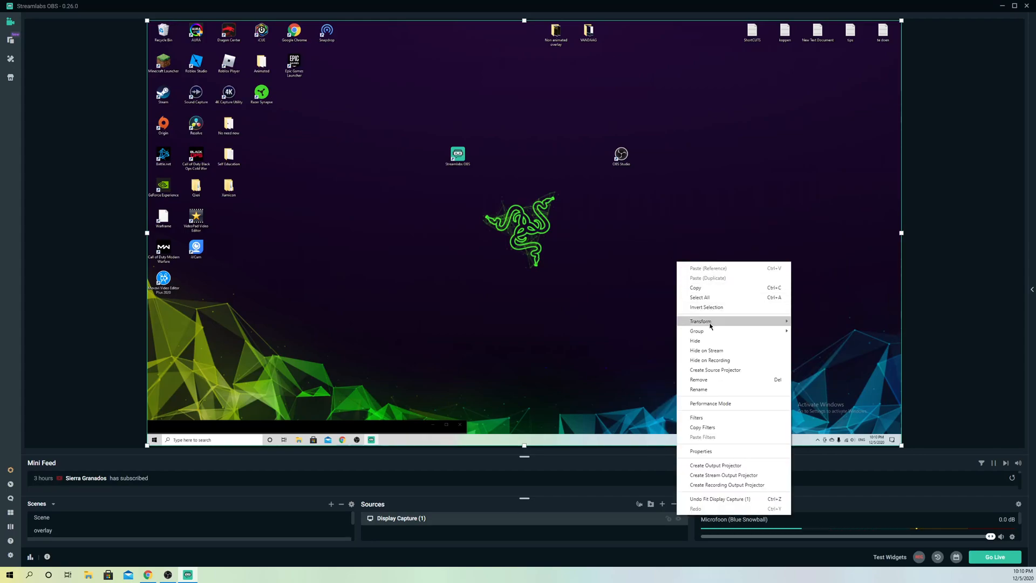
click(810, 274)
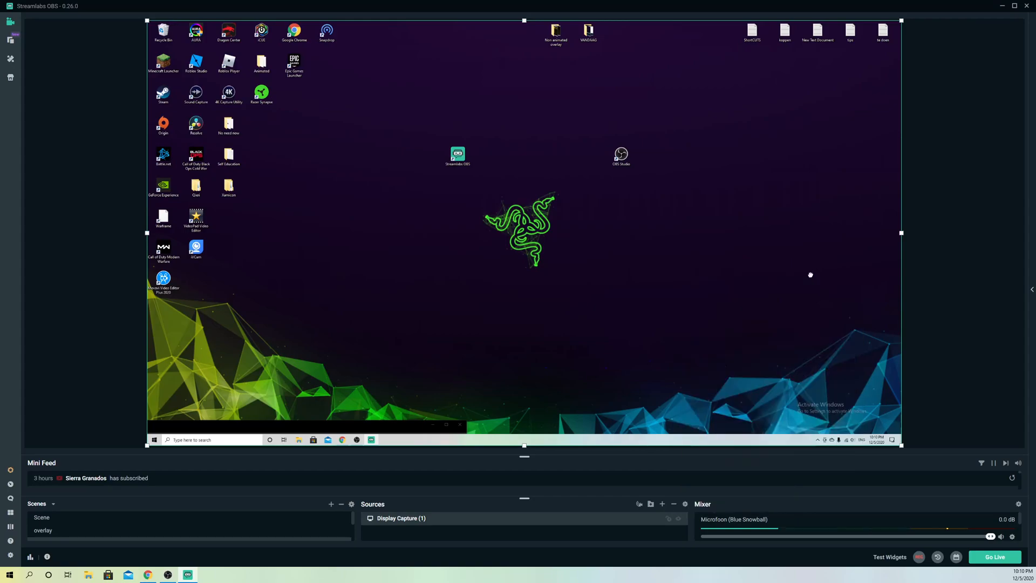
mouse_move(584, 281)
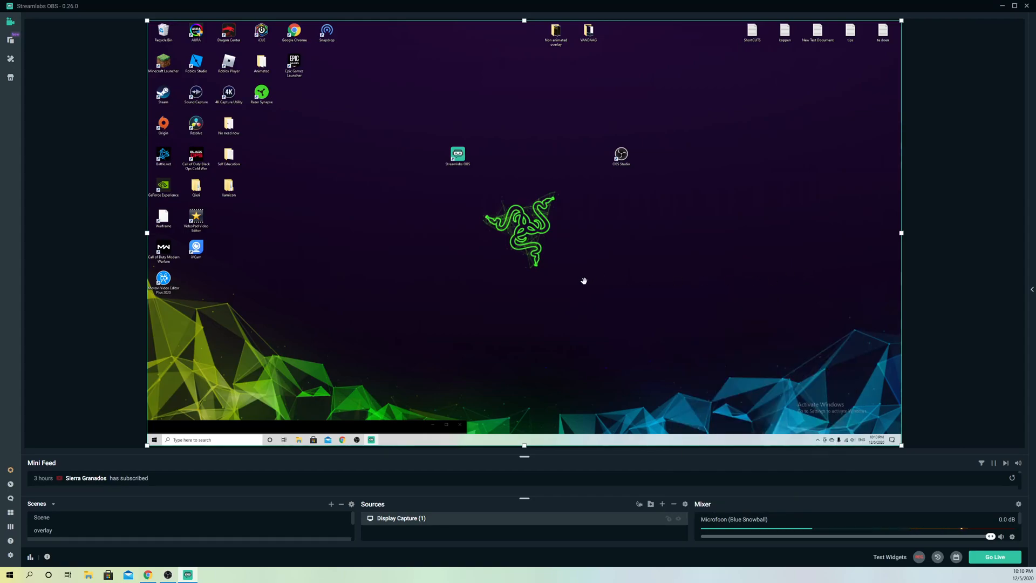
mouse_move(573, 285)
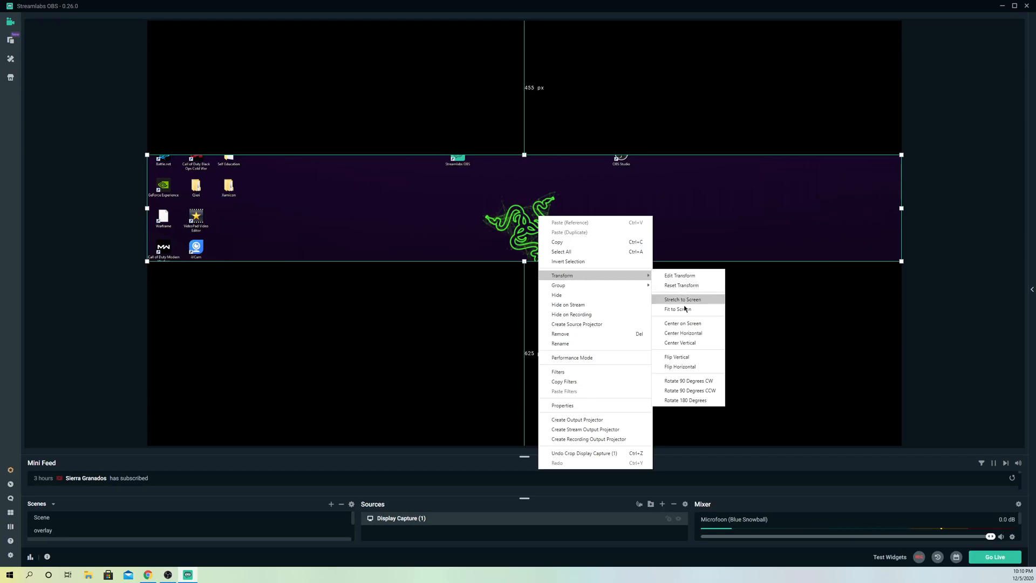
Stretch the cropped Display Capture strip to fill the canvas
click(676, 310)
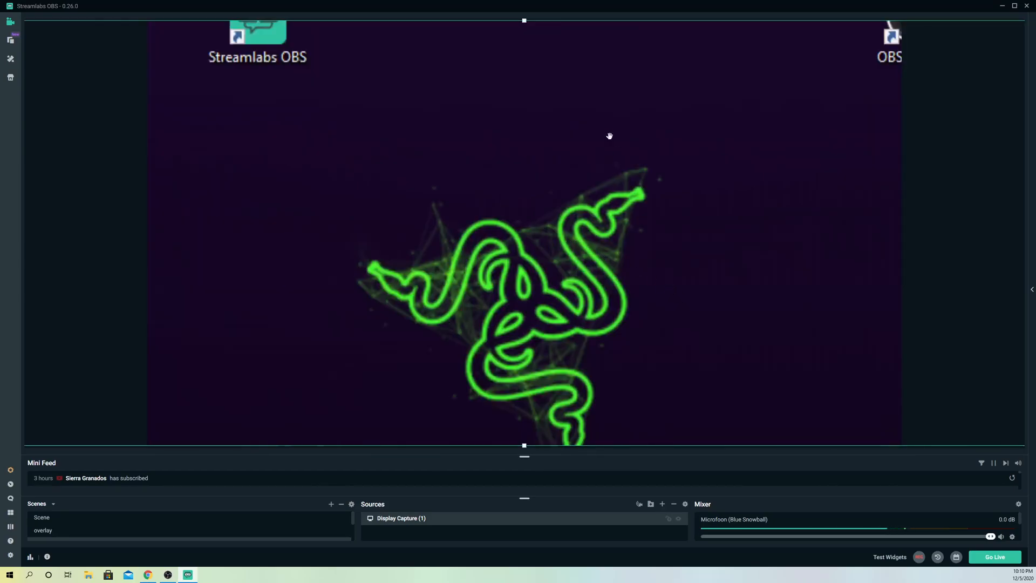
mouse_move(479, 283)
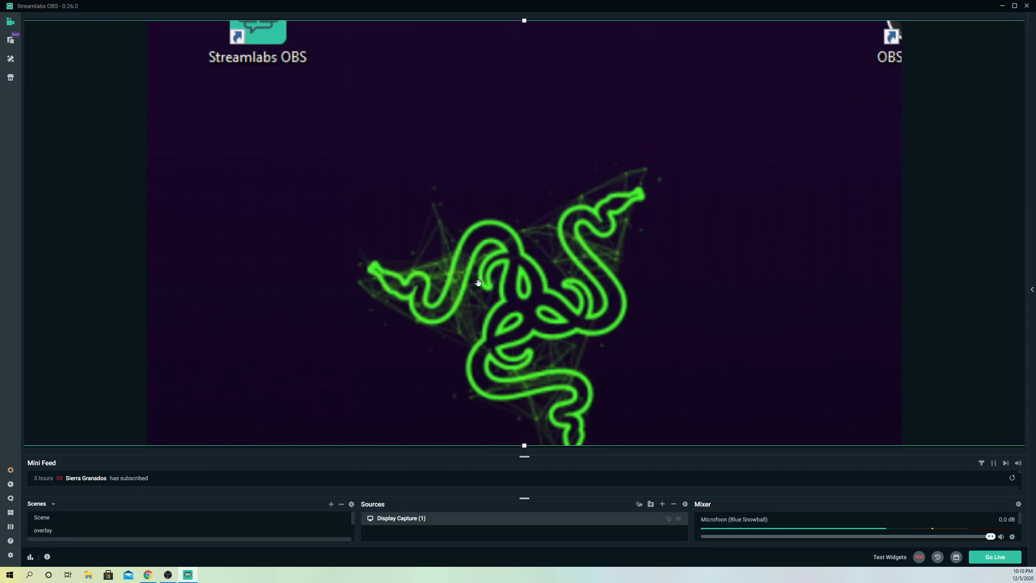
mouse_move(524, 447)
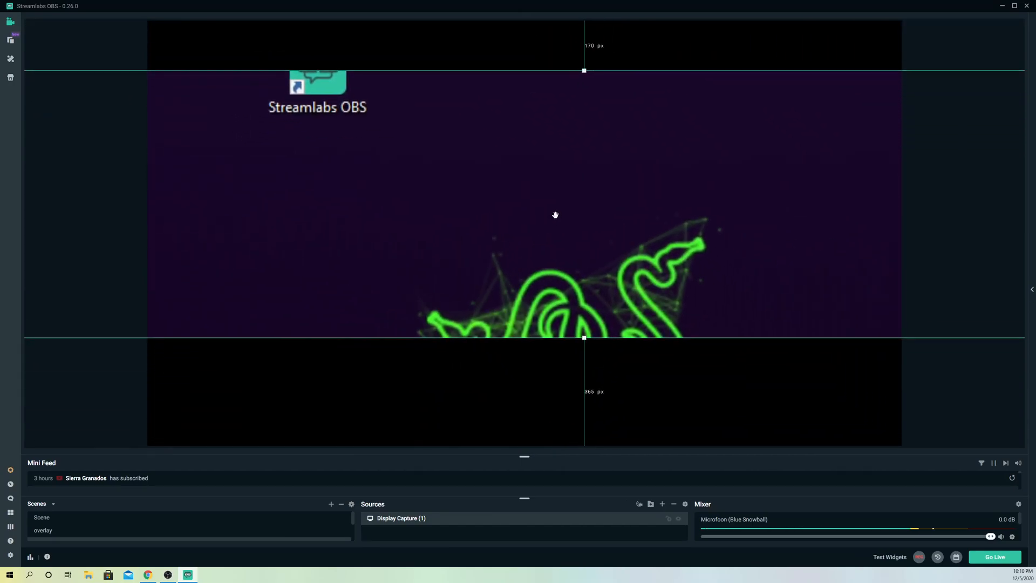
right_click(555, 215)
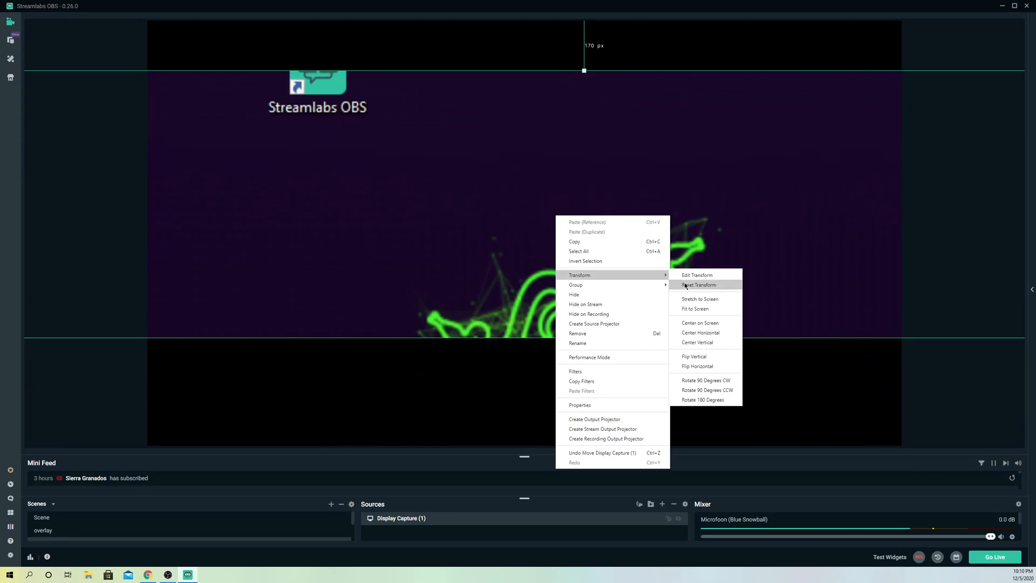
click(694, 309)
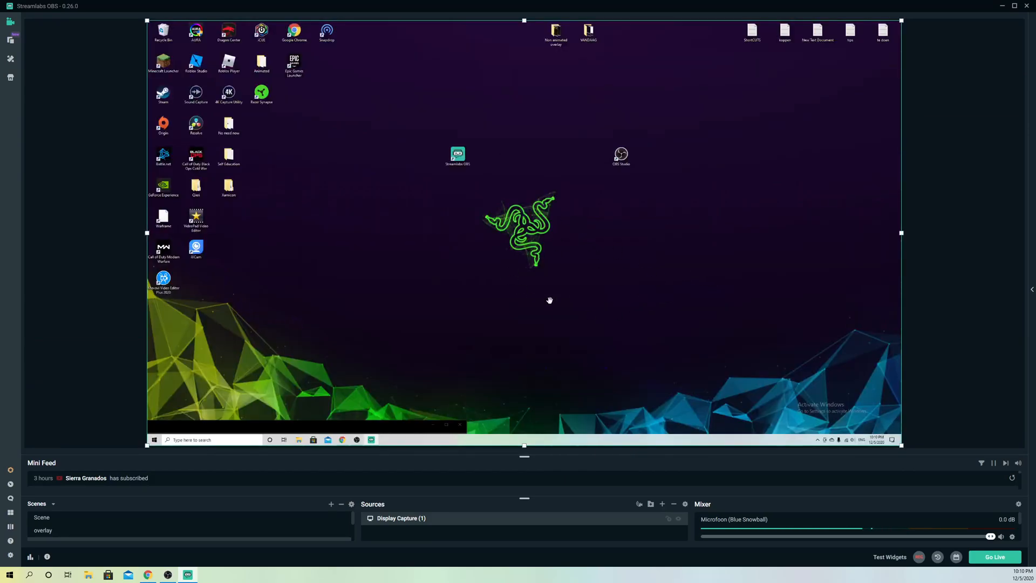
mouse_move(539, 257)
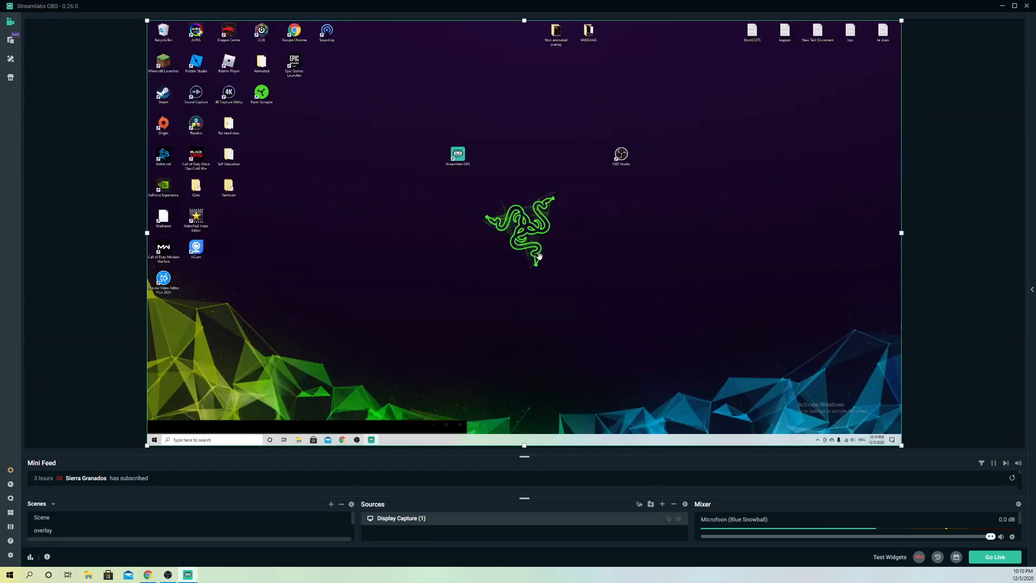
mouse_move(535, 262)
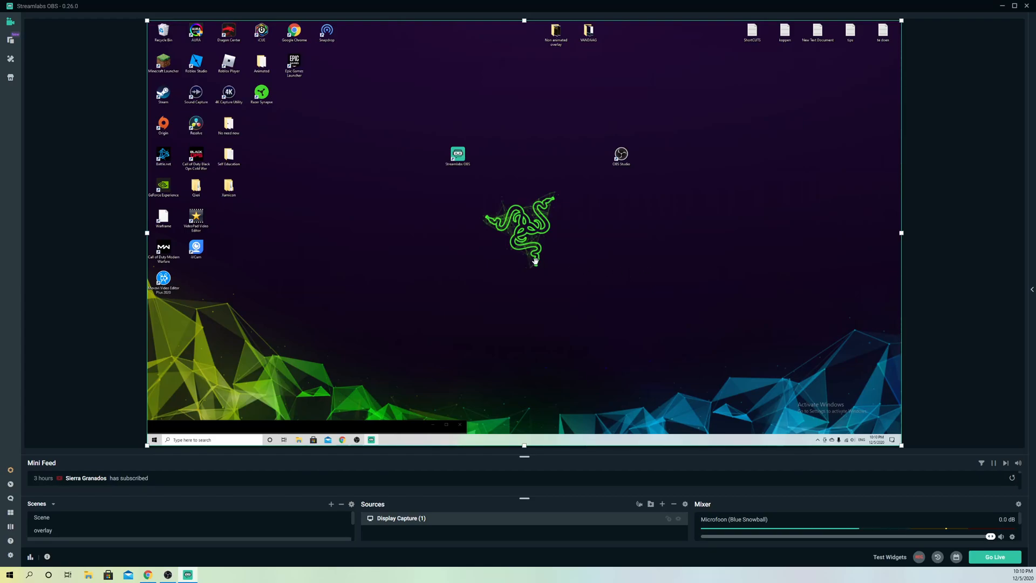
mouse_move(573, 294)
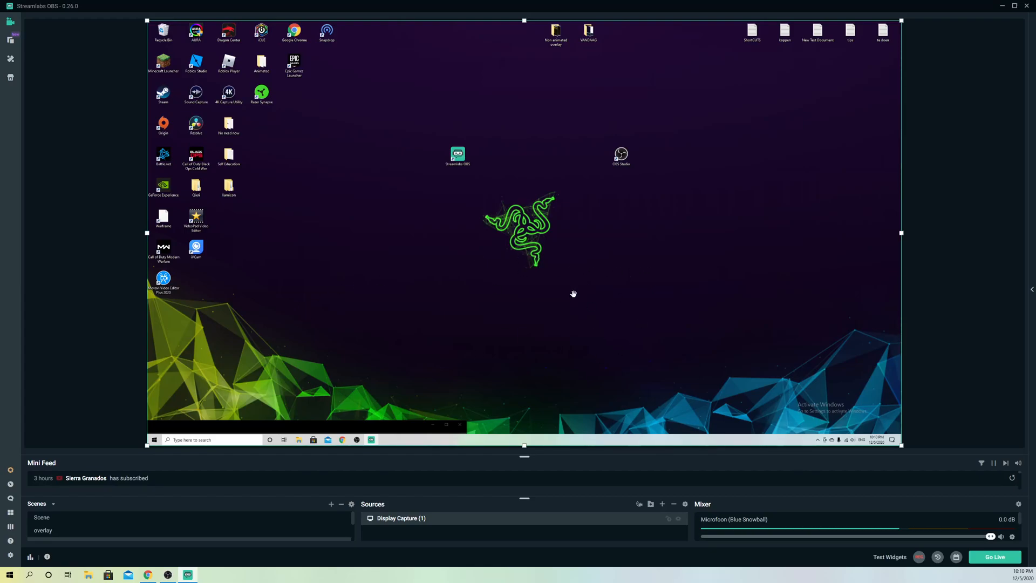
Check in Video settings that base and output resolutions both remain 2560x1440
click(9, 555)
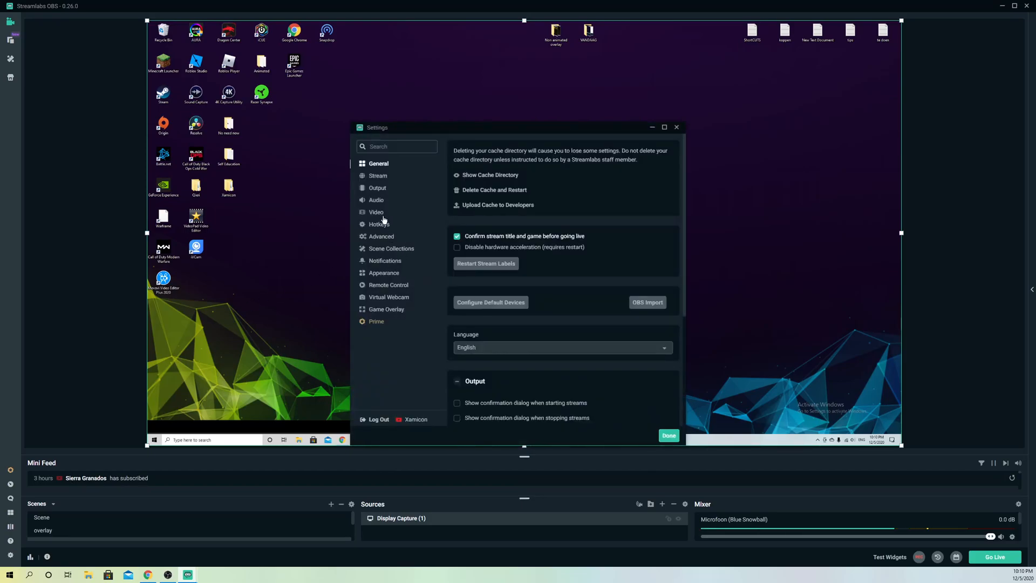
click(376, 213)
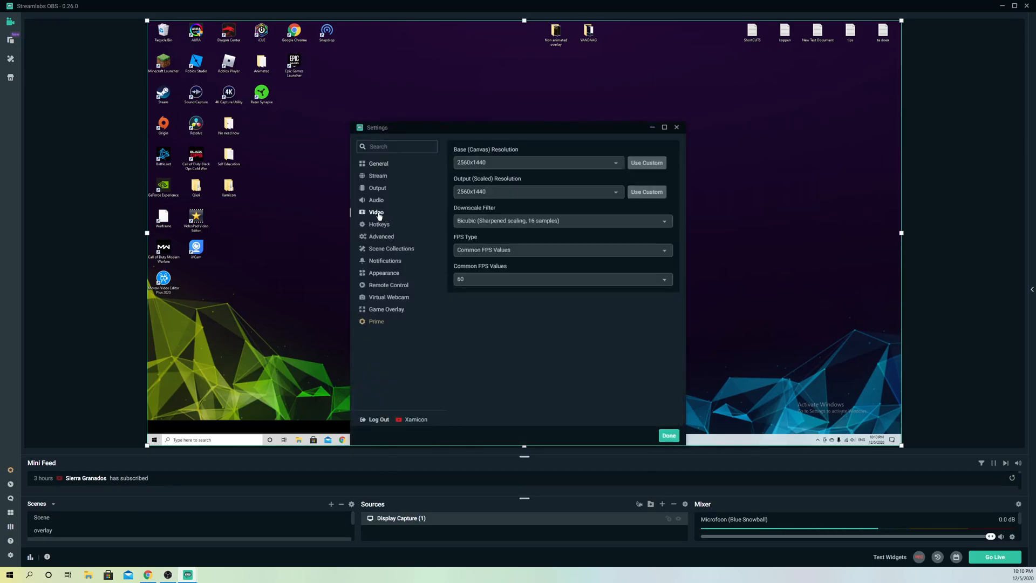
mouse_move(463, 155)
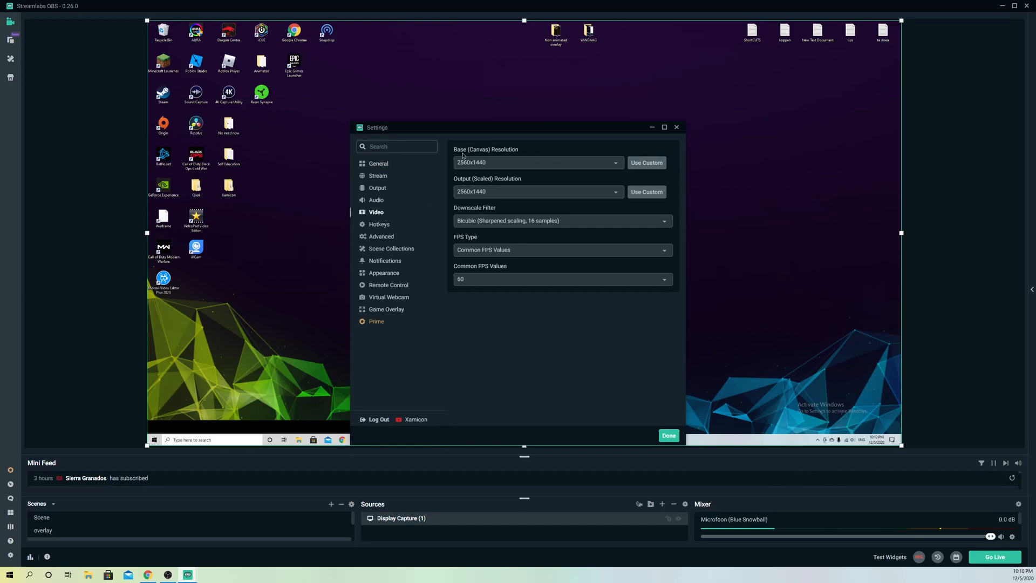
mouse_move(521, 188)
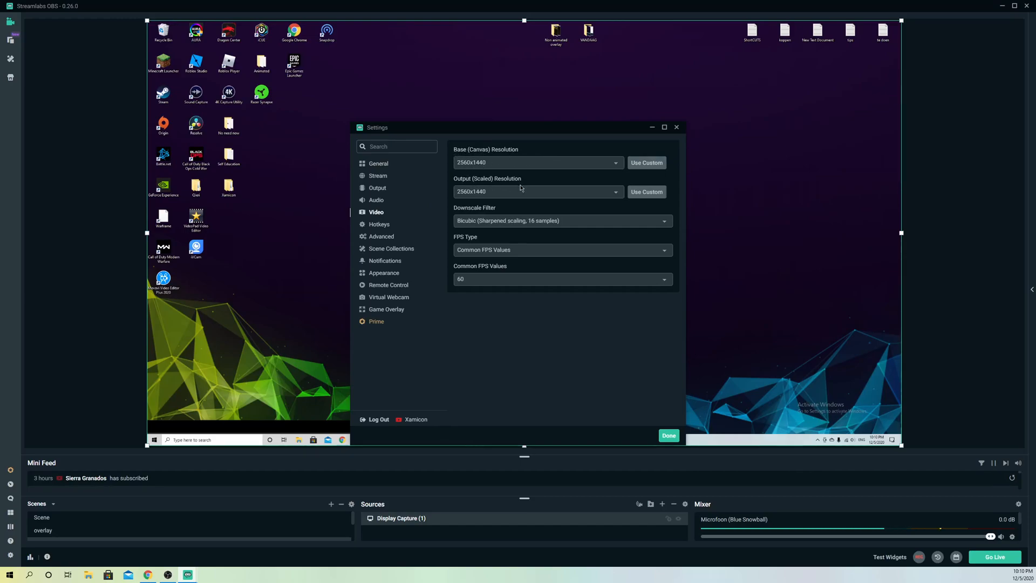
click(535, 162)
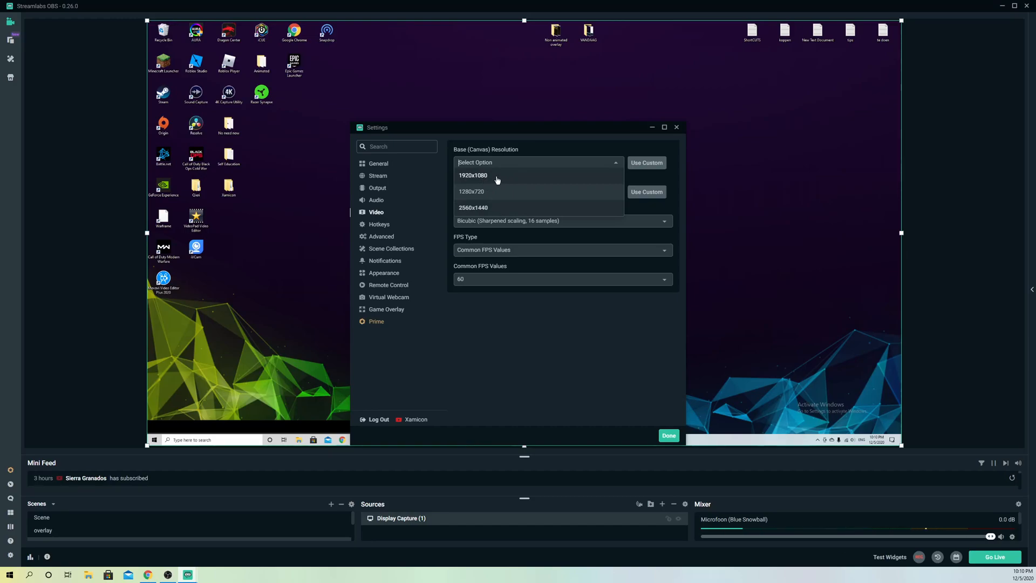
click(473, 207)
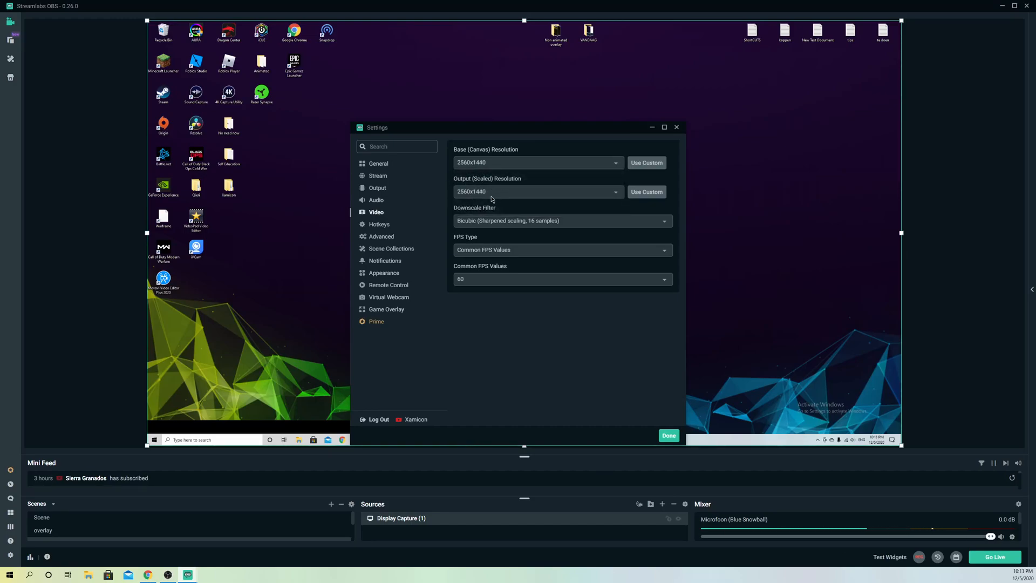
click(536, 162)
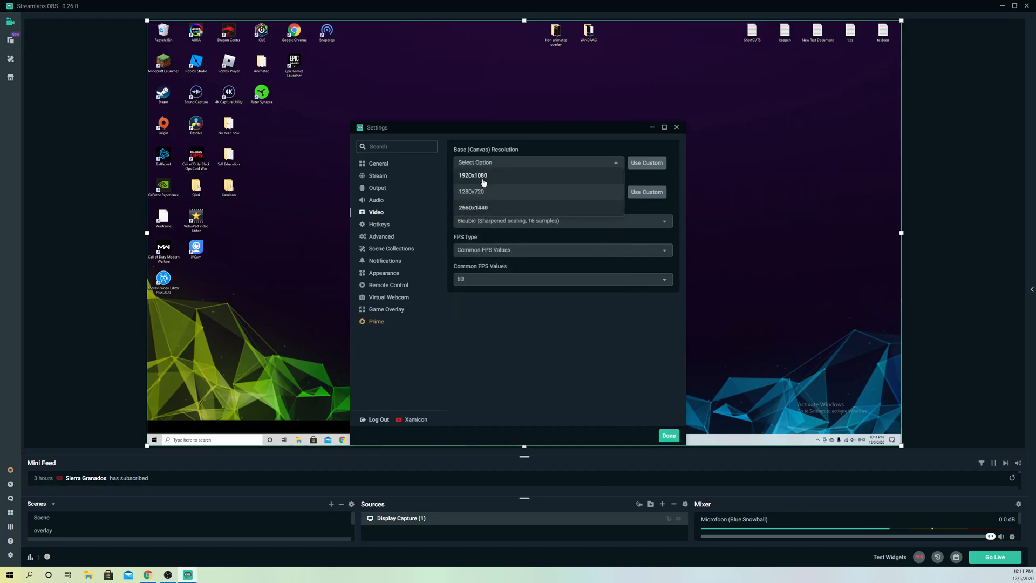
click(474, 207)
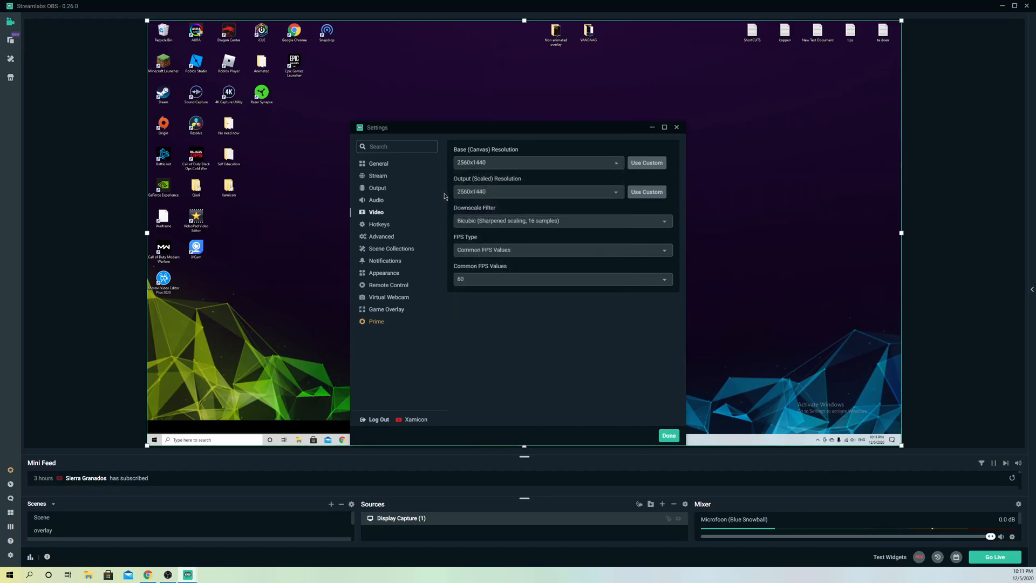
mouse_move(479, 172)
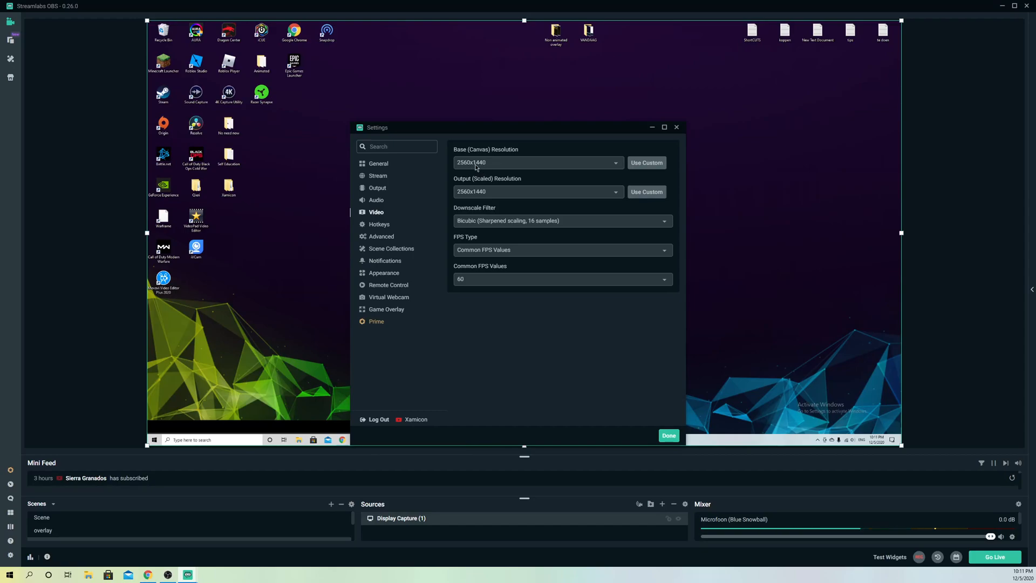
mouse_move(470, 165)
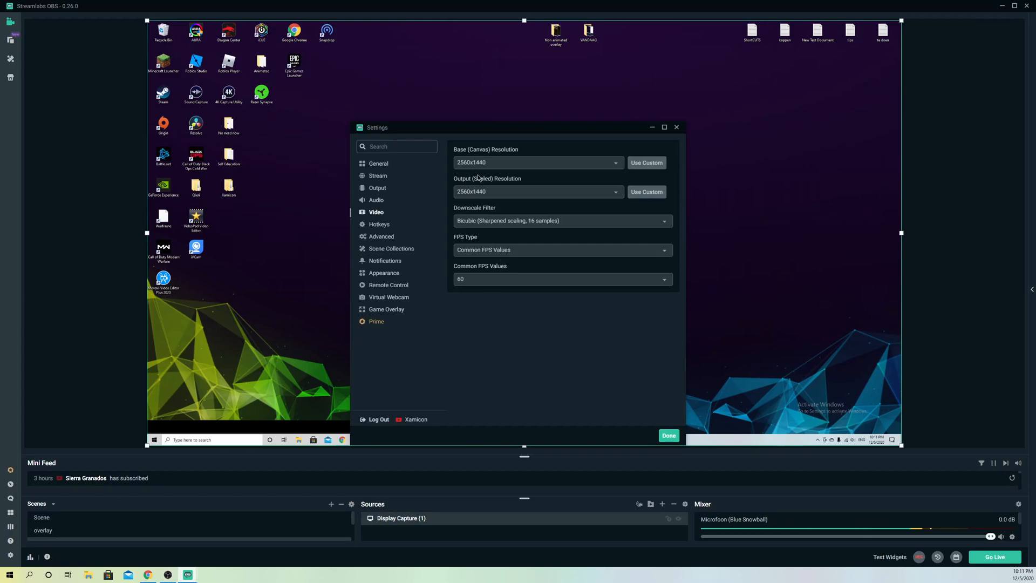
click(537, 163)
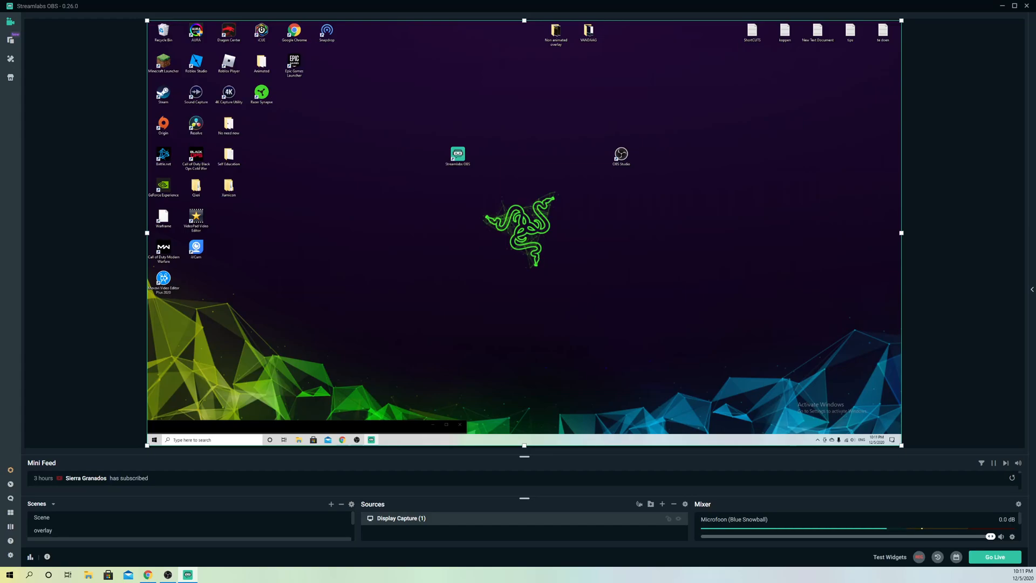
mouse_move(534, 322)
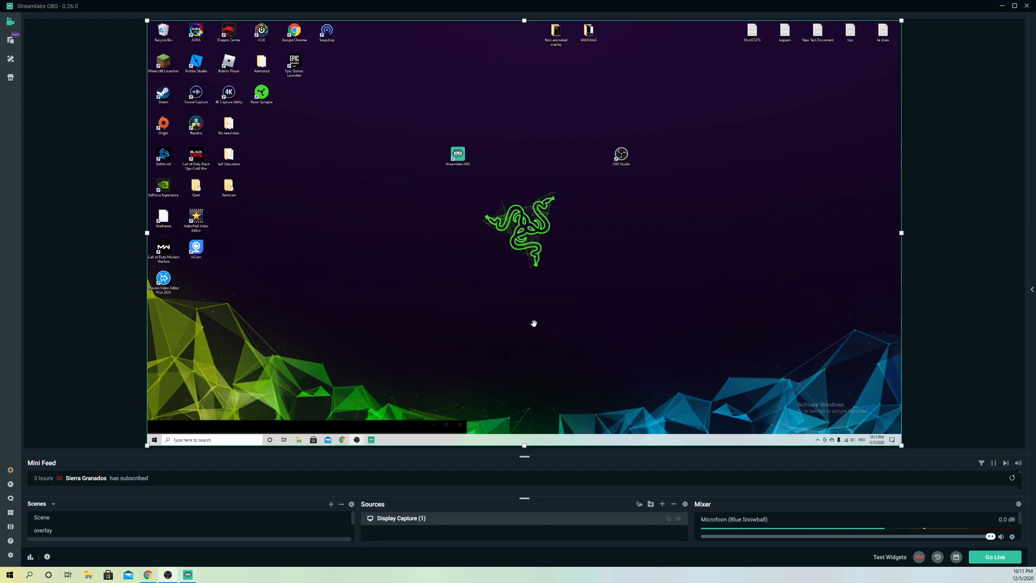
mouse_move(17, 233)
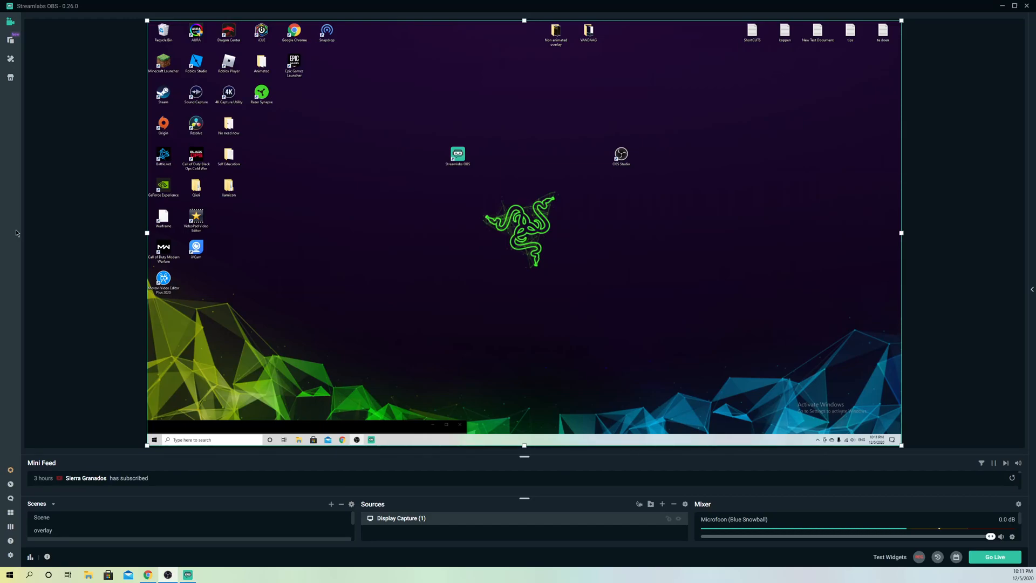
mouse_move(34, 267)
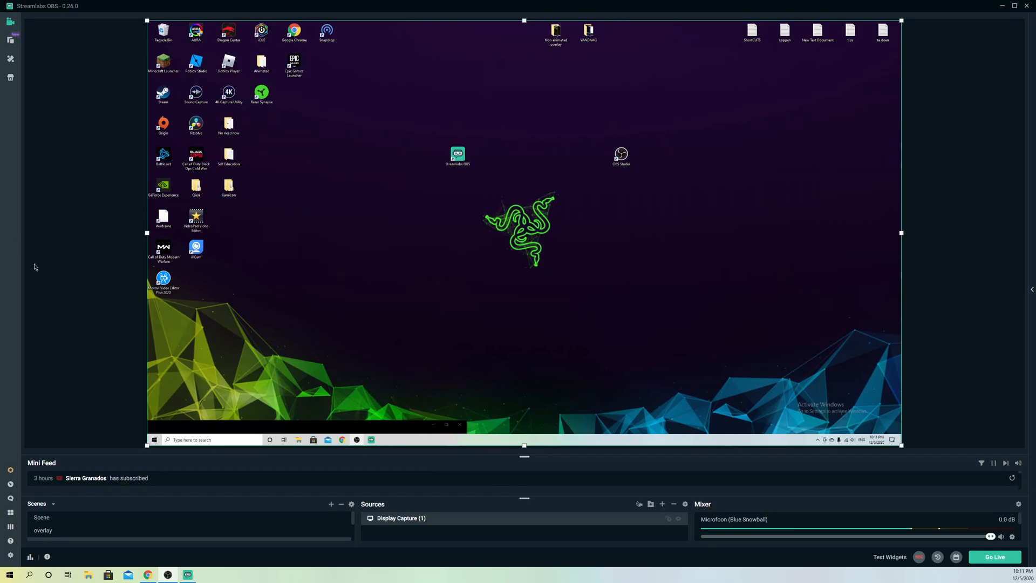
mouse_move(147, 232)
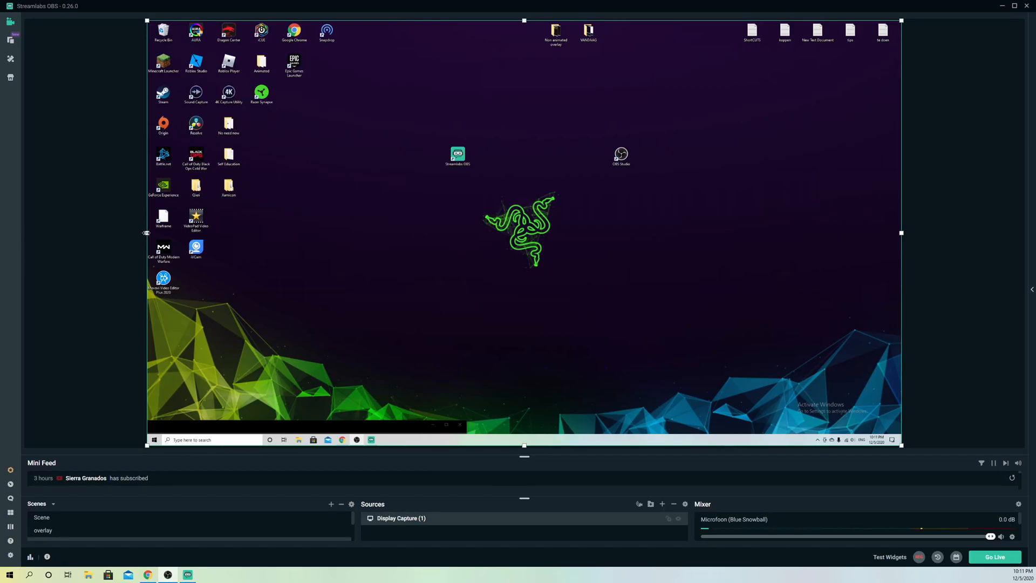
Drag the Display Capture's edge to squash it into a small box near the canvas centre
drag(147, 232, 430, 232)
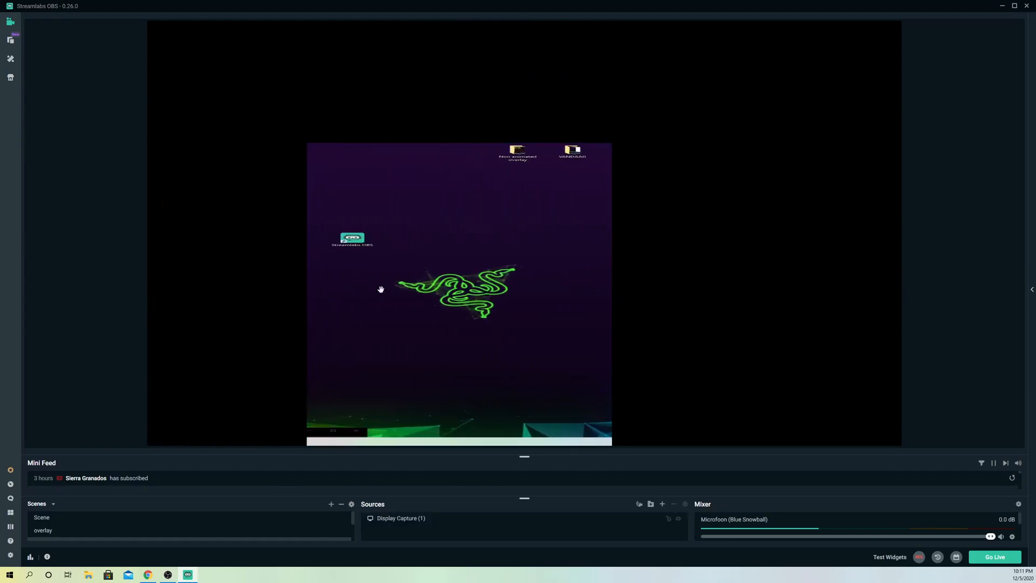
click(401, 517)
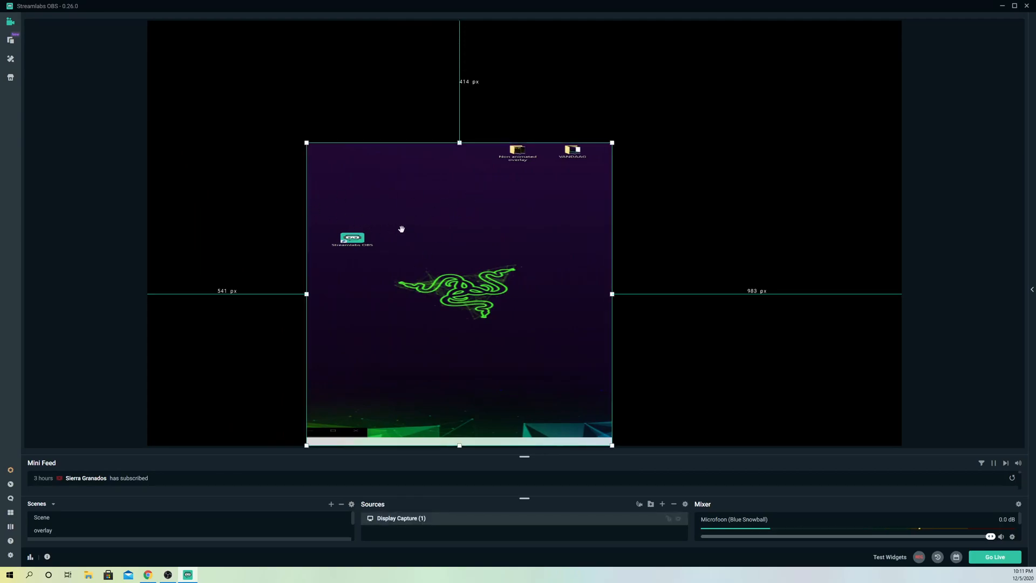
mouse_move(499, 264)
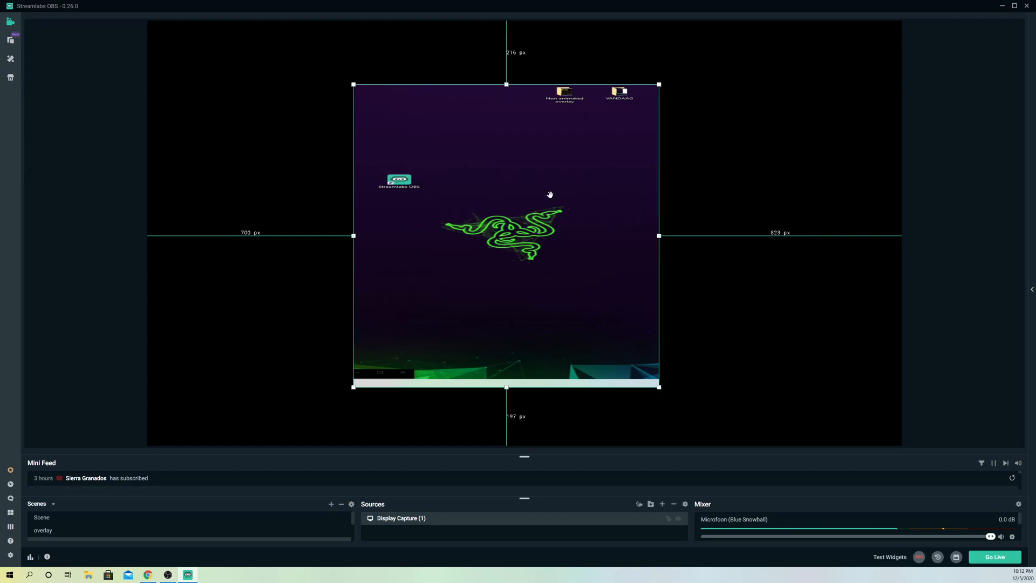
right_click(551, 194)
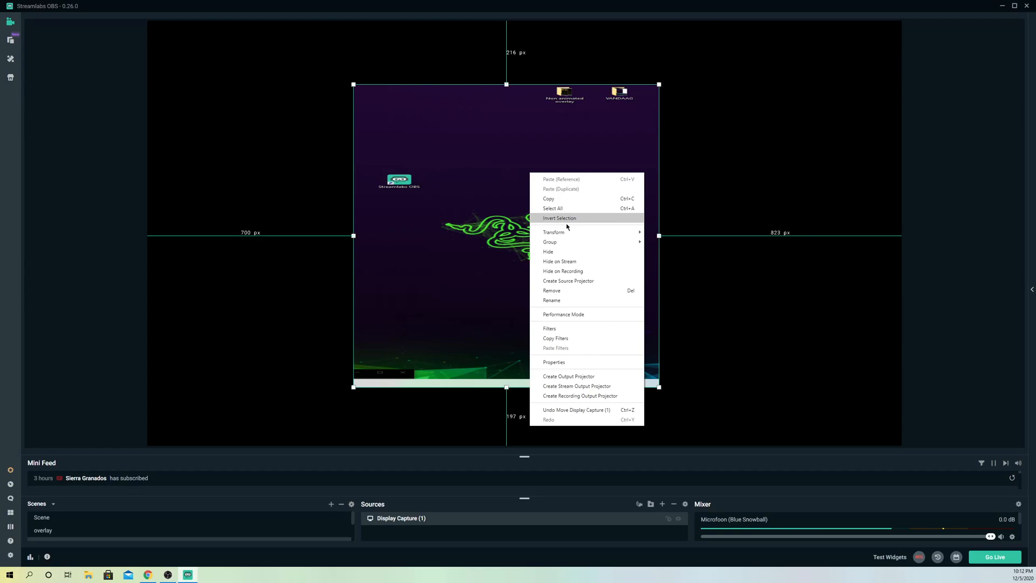